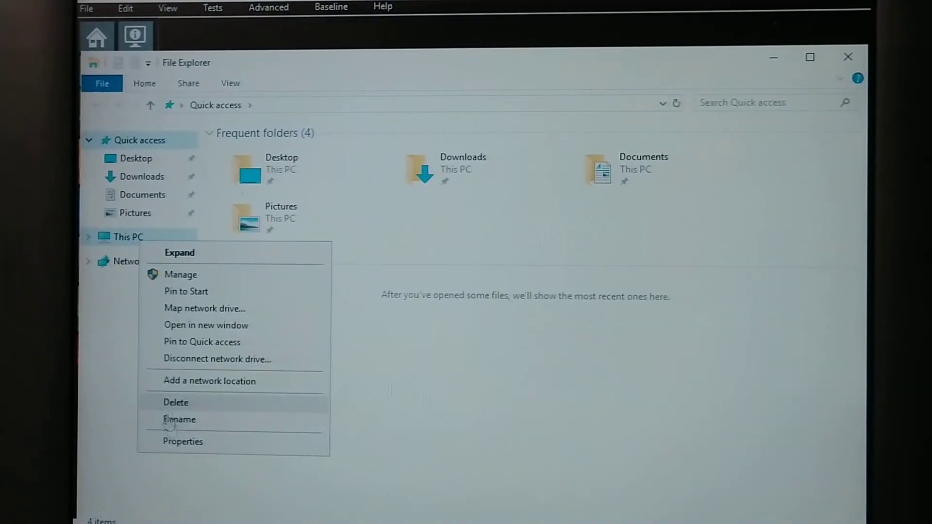
Step: Dismiss the This PC context menu in File Explorer
{"action": "left_click", "coordinate": [183, 441]}
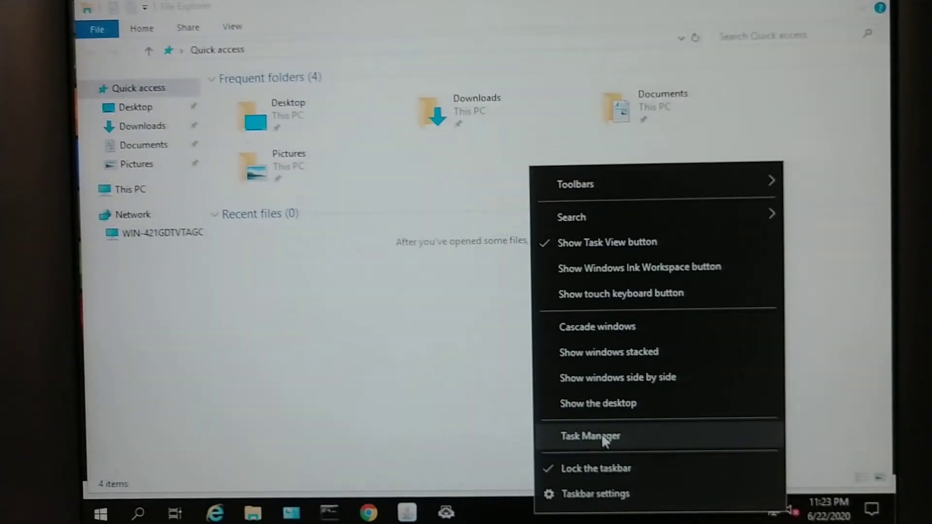
Step: Launch Task Manager and view the CPU page with 24 logical processor graphs
{"action": "left_click", "coordinate": [590, 436]}
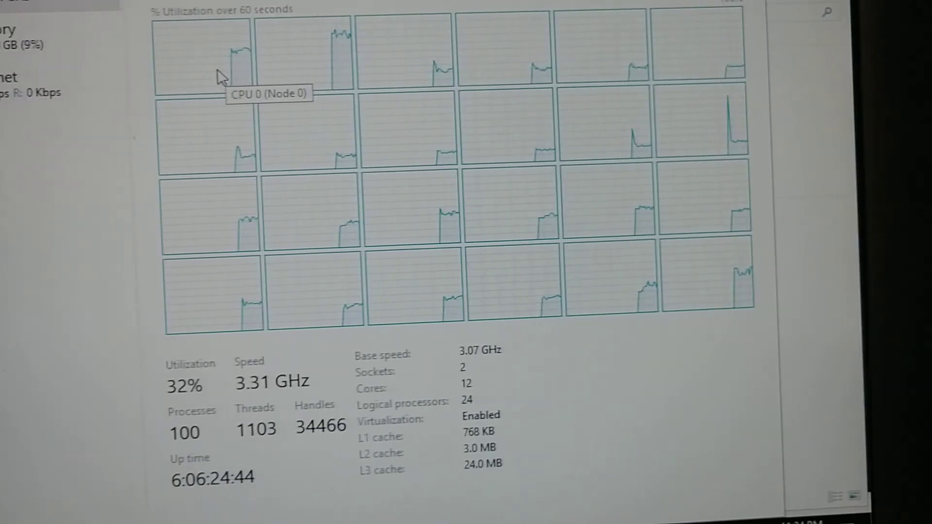
{"action": "scroll", "scroll_direction": "down", "scroll_amount": 3}
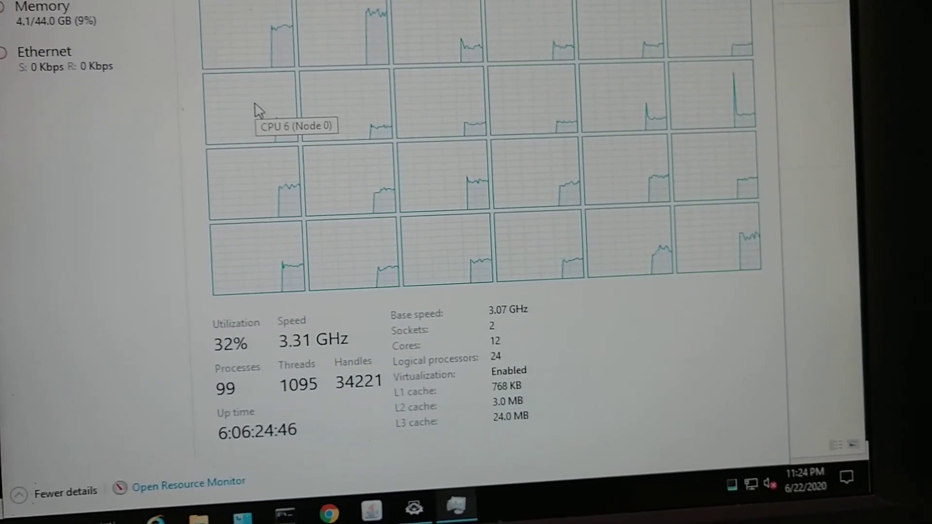